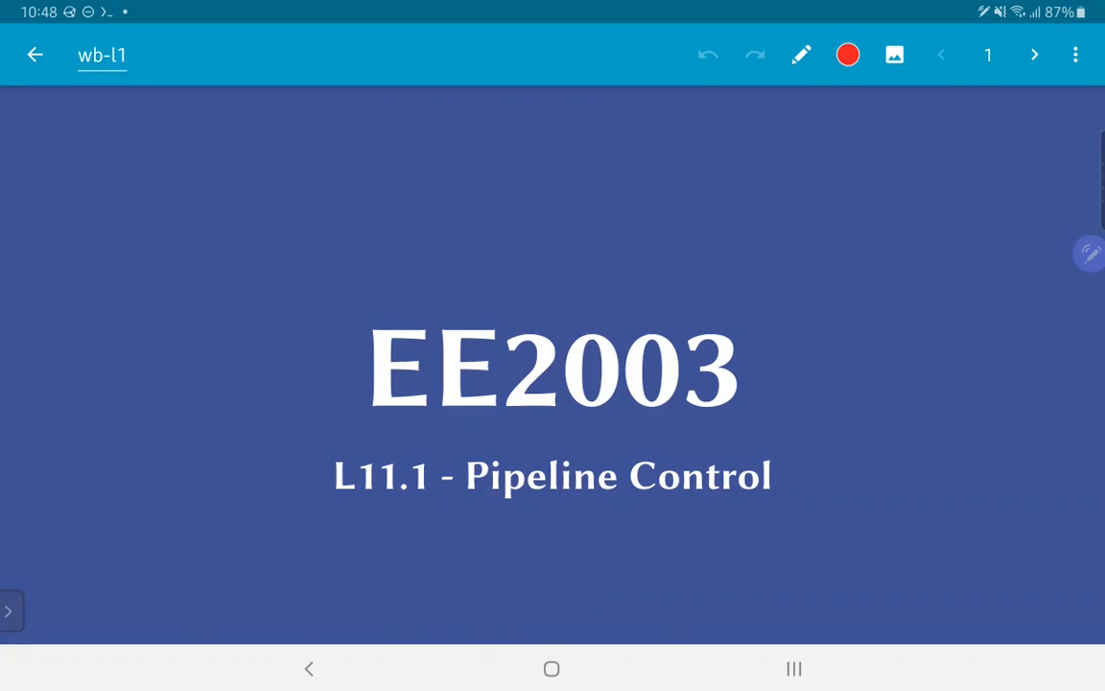
Advance from the title slide to the Pipeline Control Signals slide, then on toward the next page
{"action": "left_click", "coordinate": [1035, 54]}
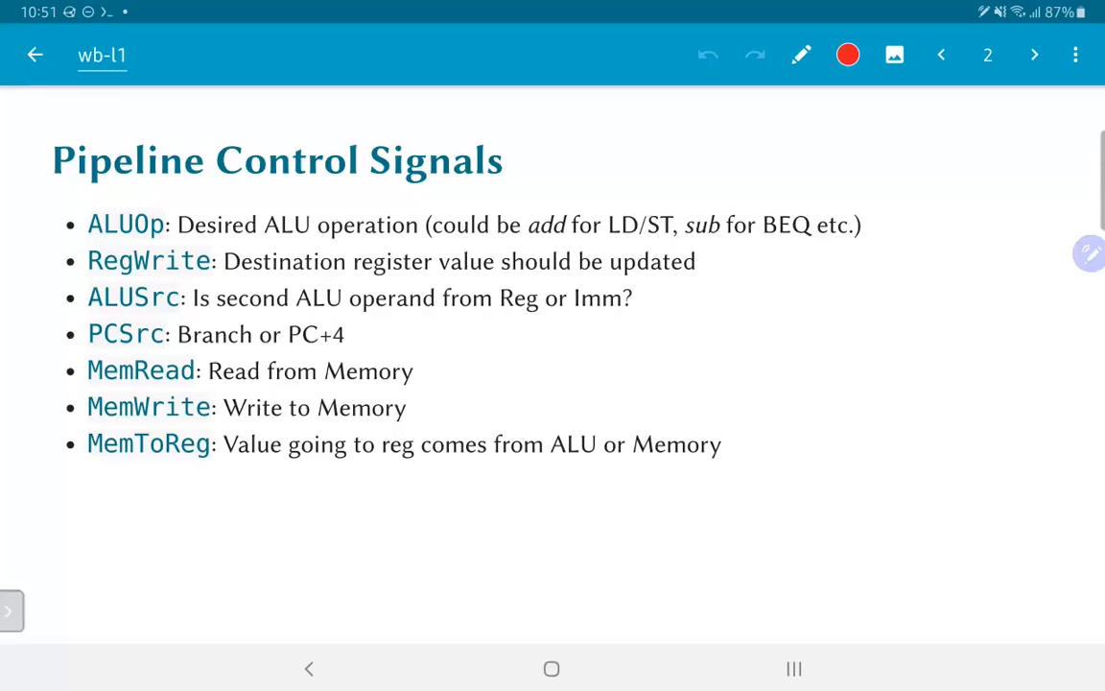
{"action": "left_click", "coordinate": [1034, 54]}
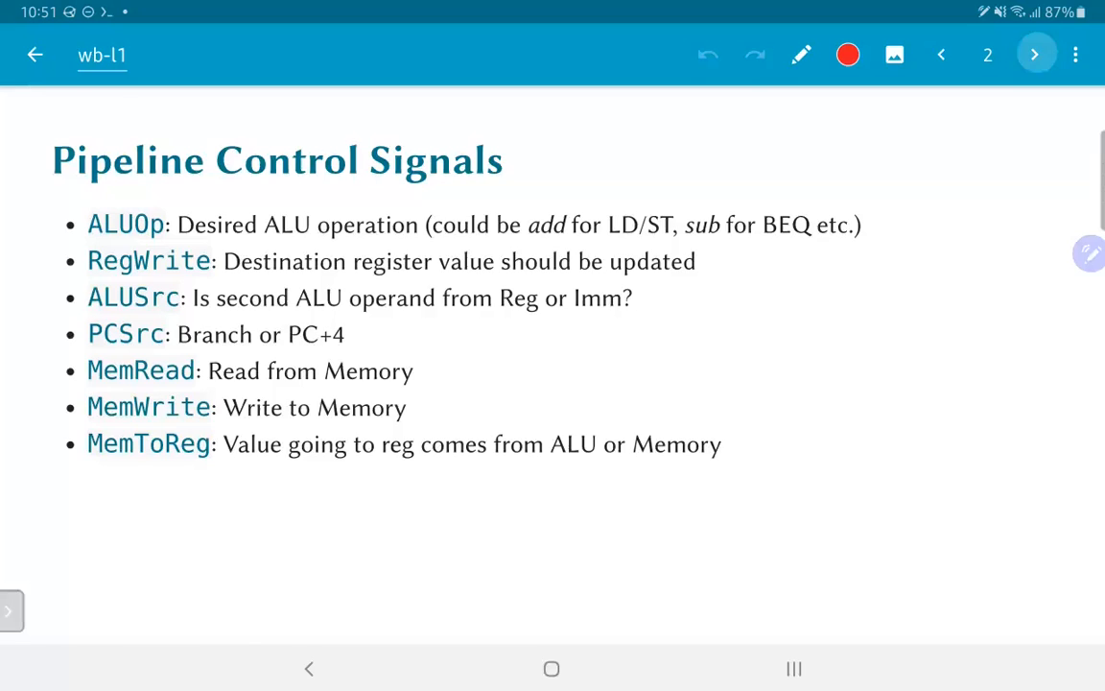
Advance to page 3, the full pipeline datapath diagram with control signals
{"action": "left_click", "coordinate": [1036, 54]}
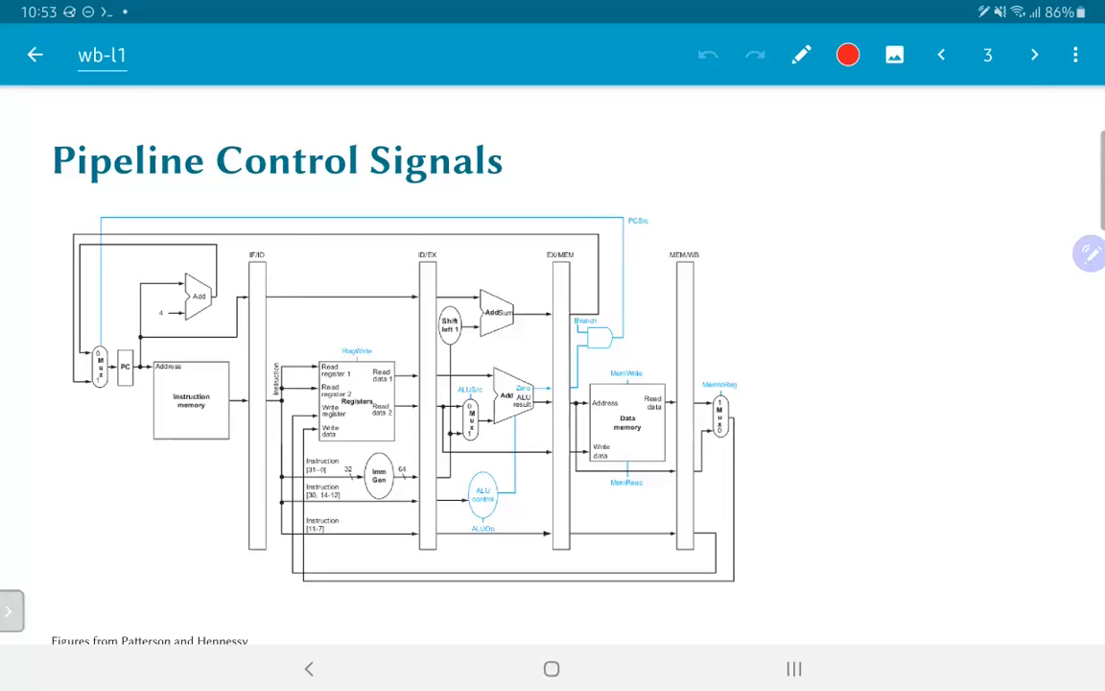
{"action": "left_click", "coordinate": [1034, 53]}
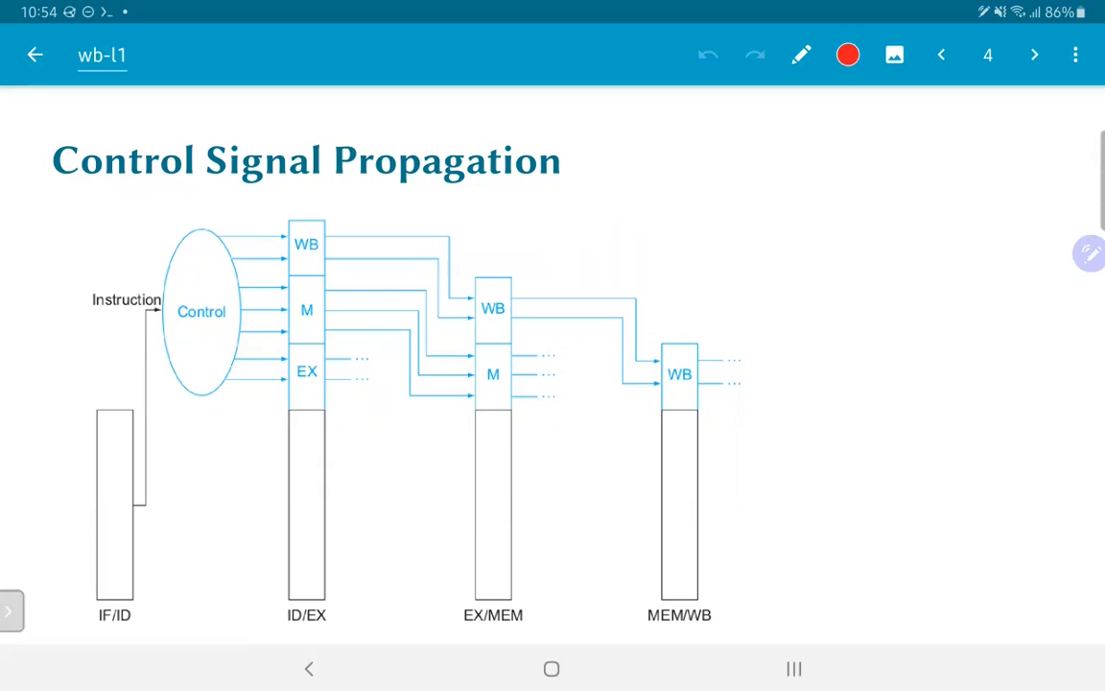
Go back one page to the Pipeline Control Signals datapath diagram on page 3
{"action": "left_click", "coordinate": [941, 54]}
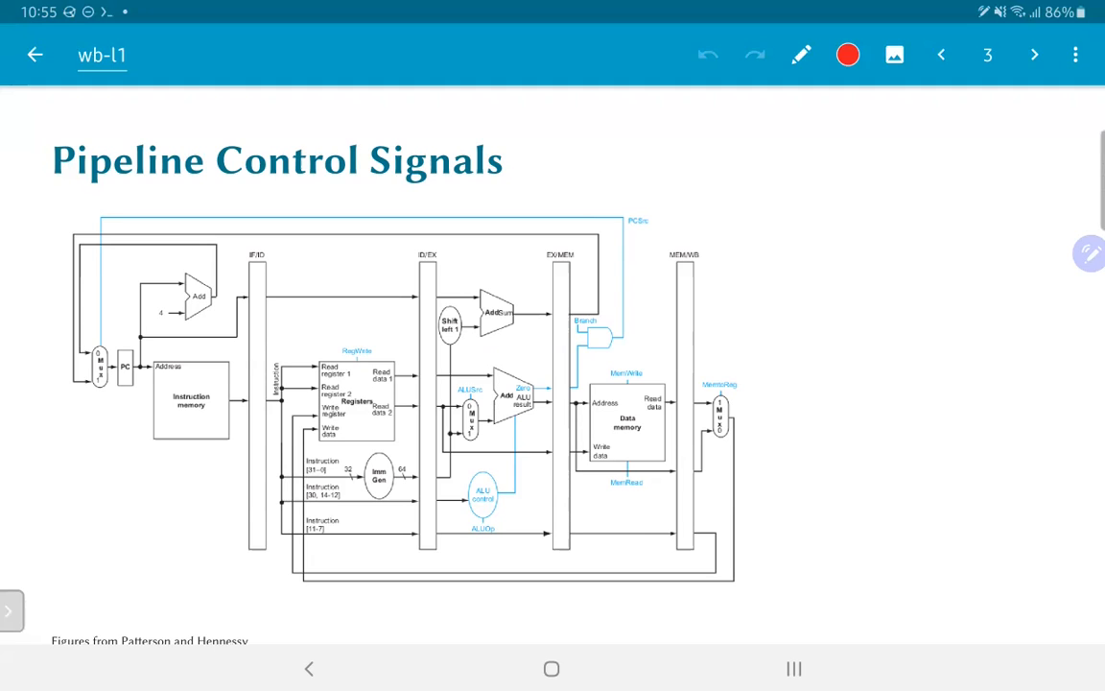
Advance through the Control Signal Propagation slide to the full pipeline control datapath on page 5
{"action": "left_click", "coordinate": [1033, 54]}
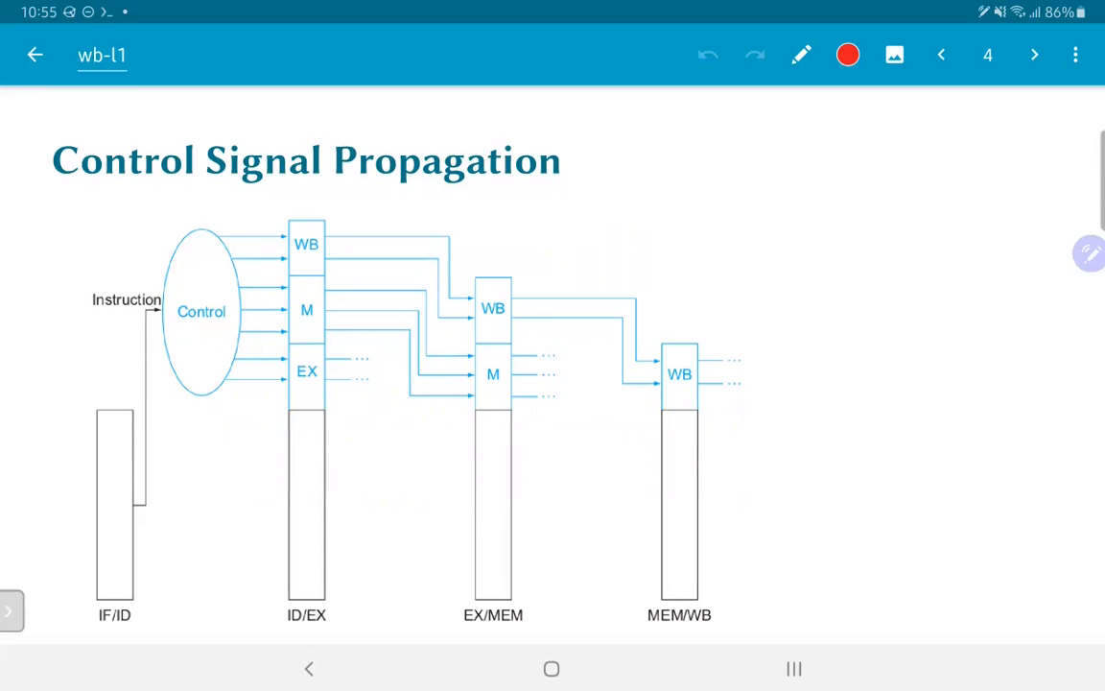
{"action": "left_click", "coordinate": [1035, 53]}
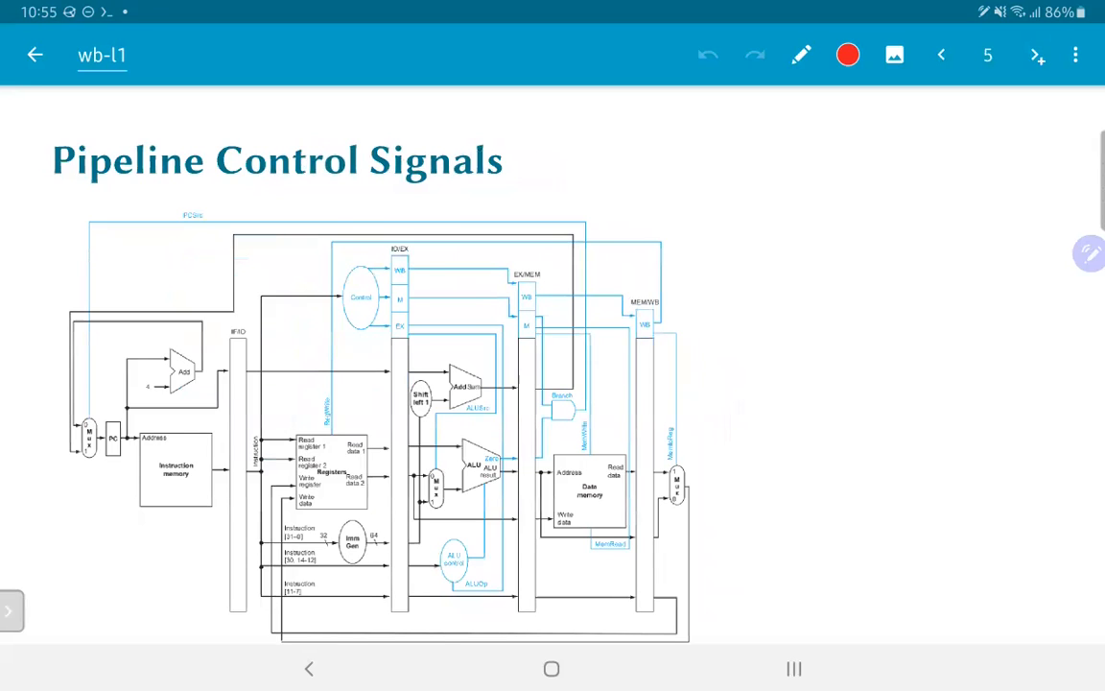